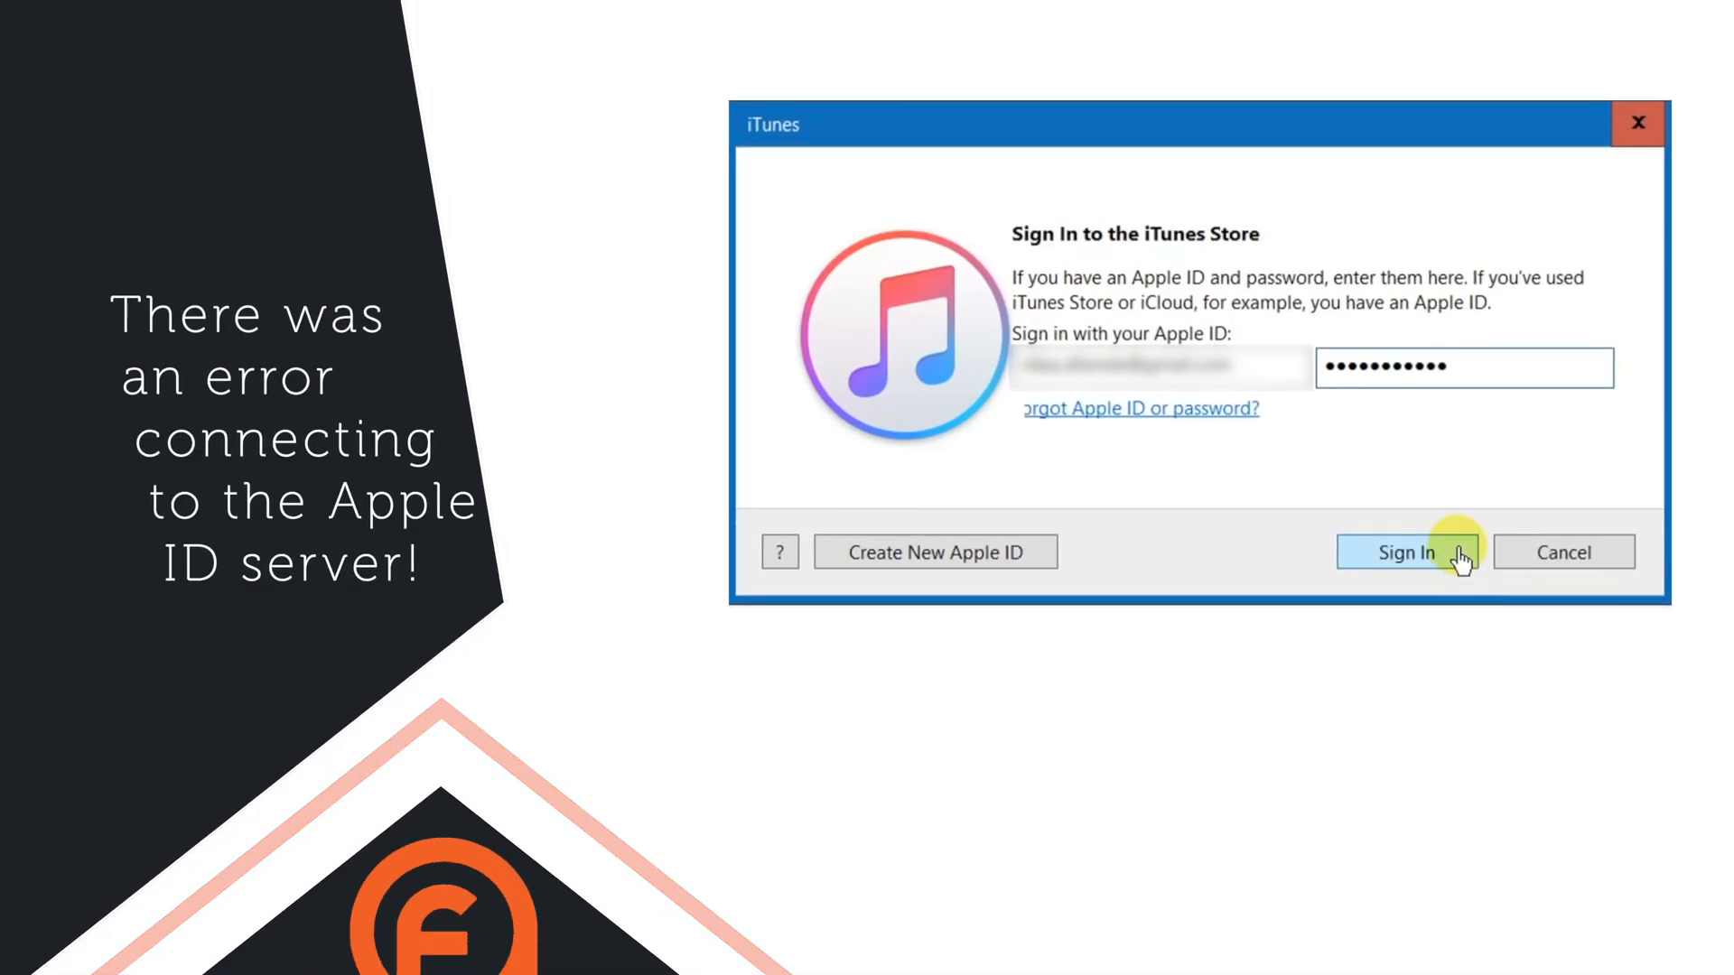
- Submit the Apple ID and password in the iTunes Store sign-in dialog
click(1405, 553)
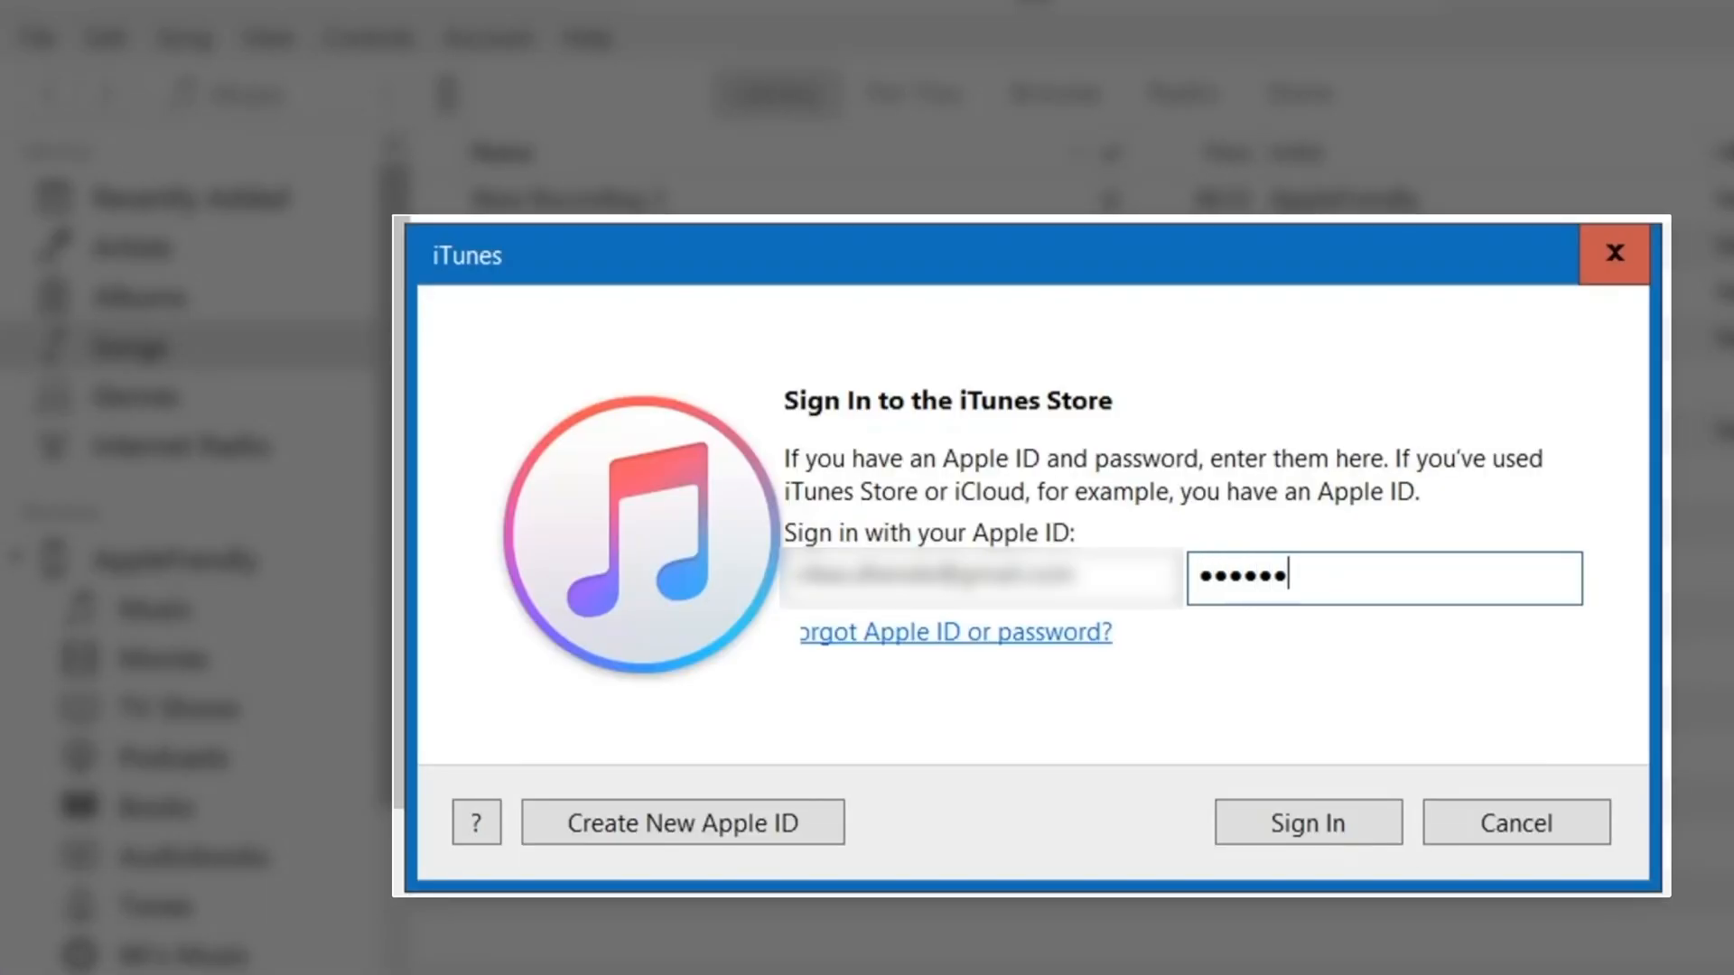
- Re-enter the password and retry signing in to the iTunes Store
text(•••••)
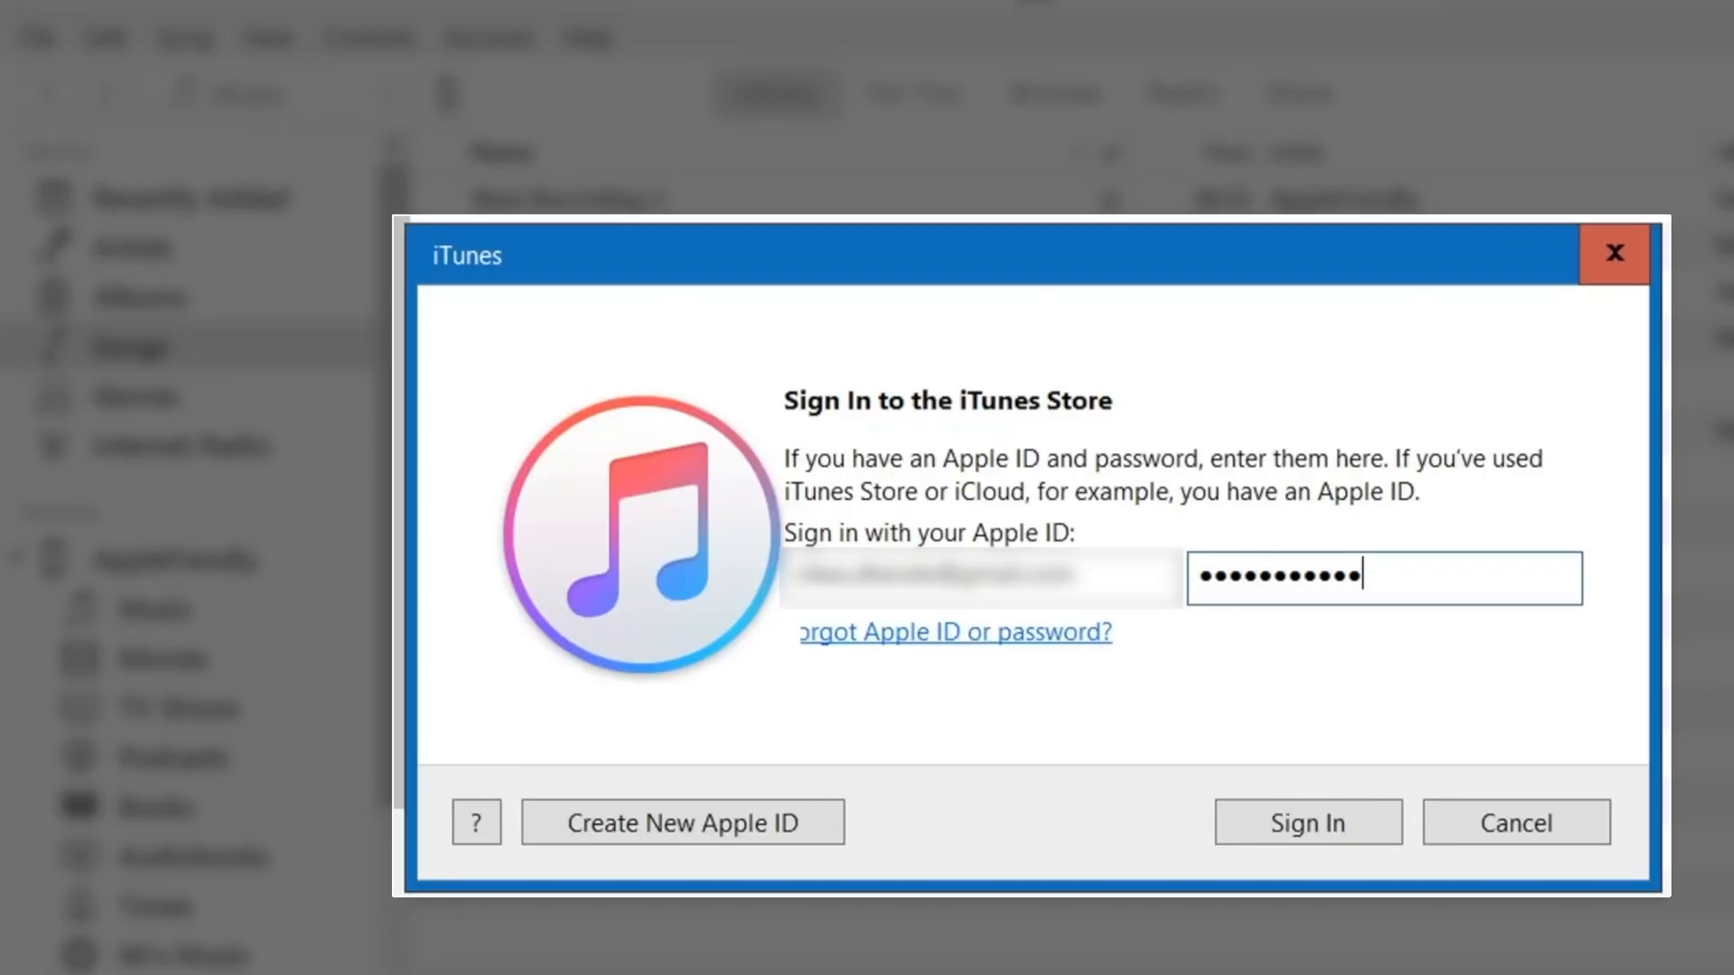
click(1306, 822)
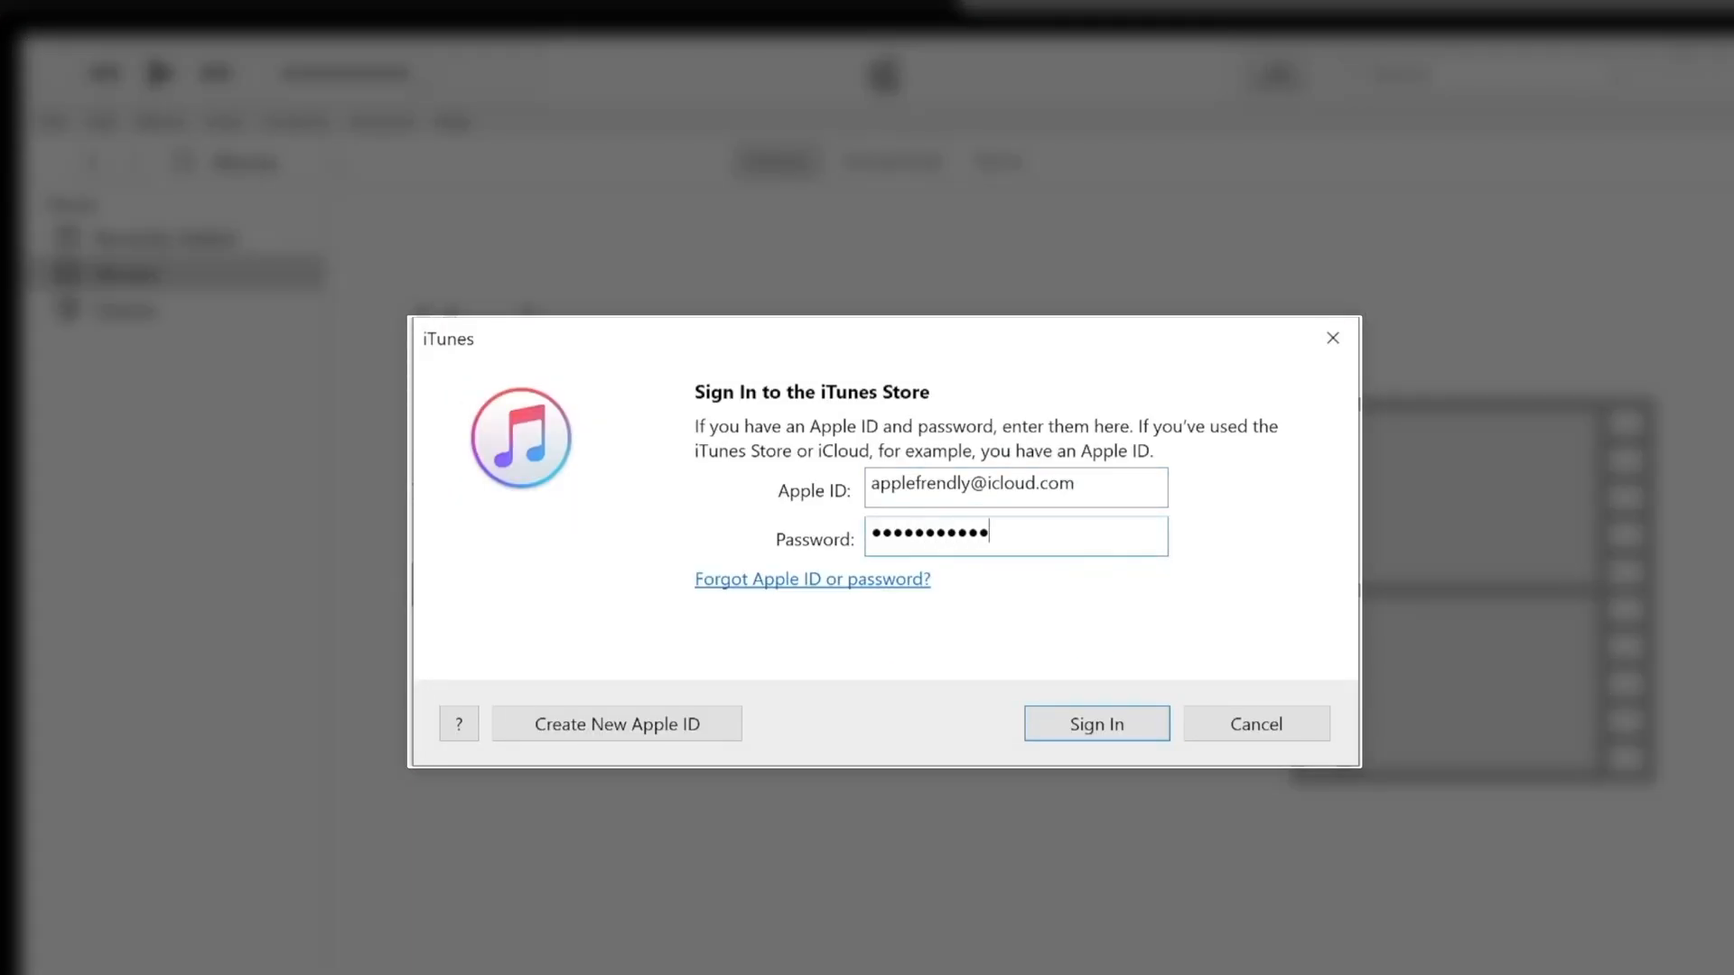
- Sign in successfully and view the account via Account > View My Account…
click(1094, 722)
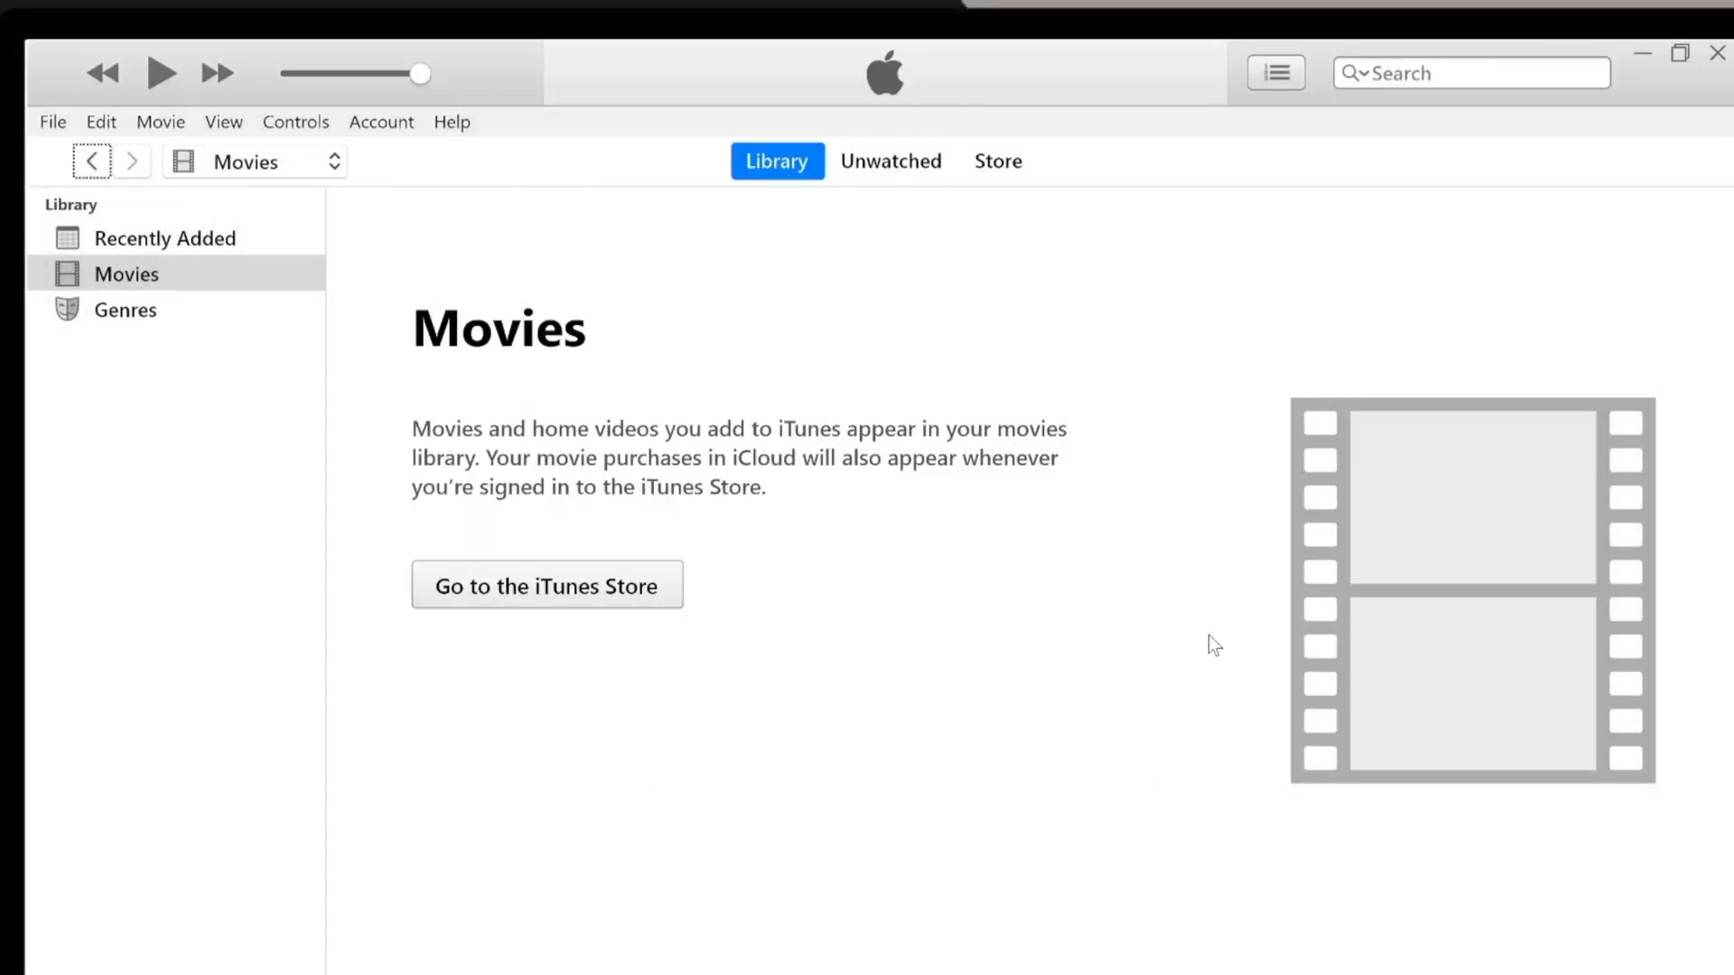
click(381, 121)
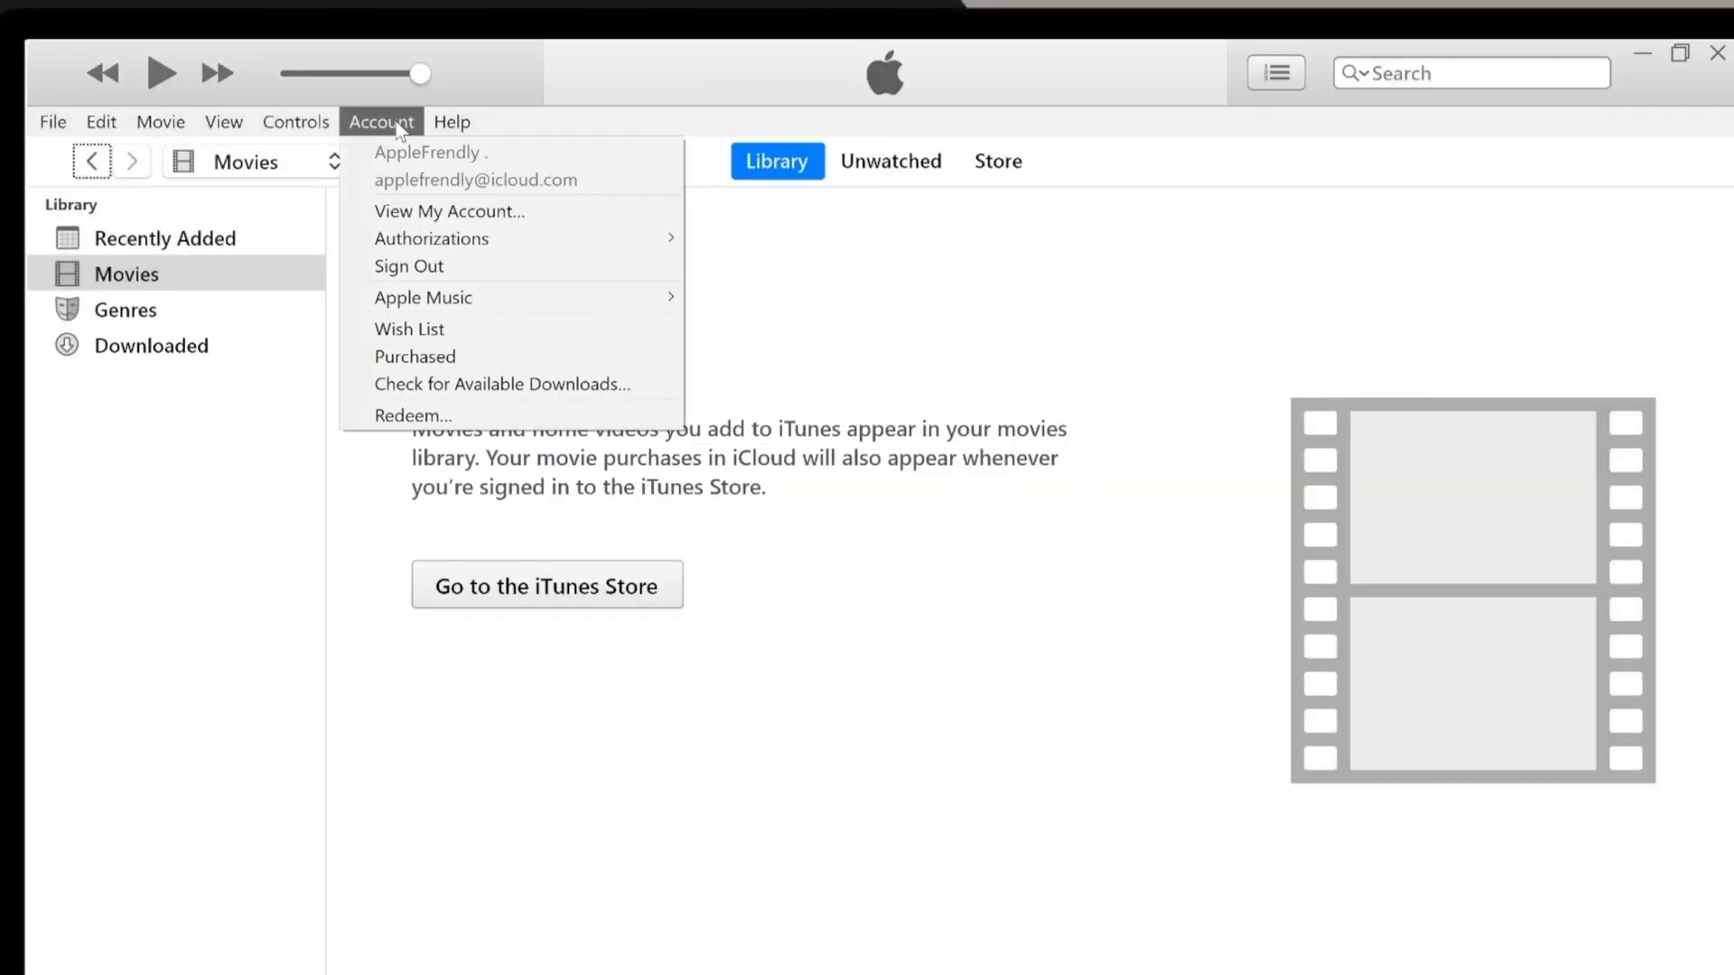
click(450, 211)
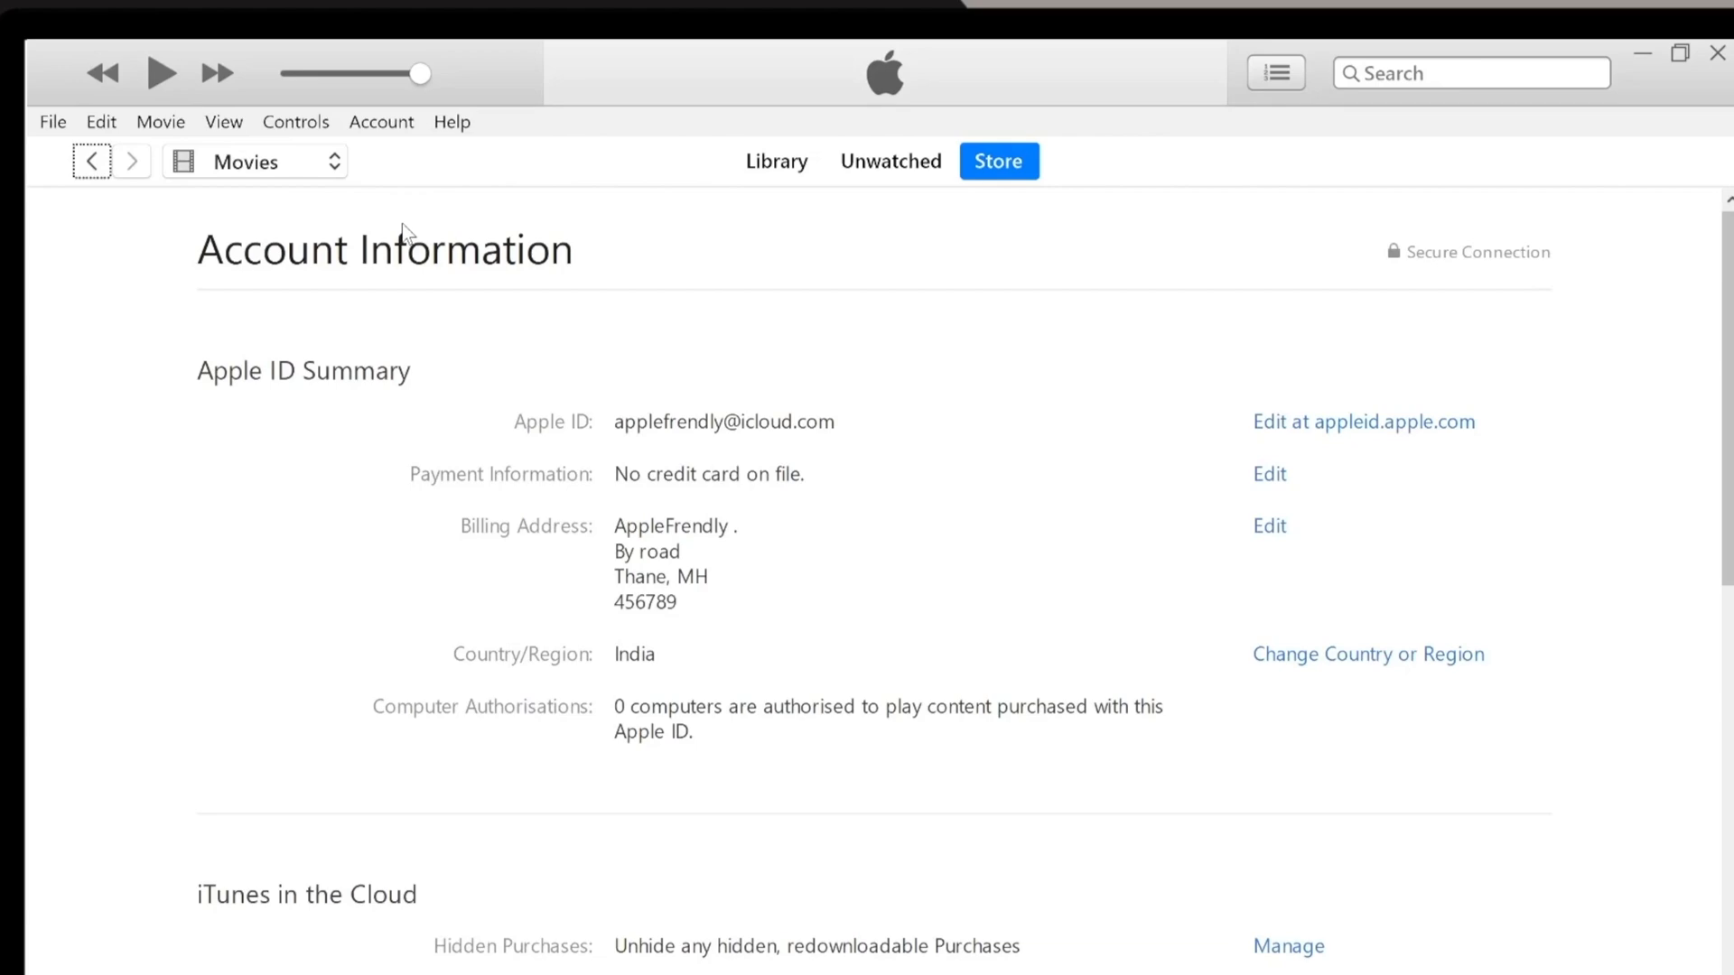